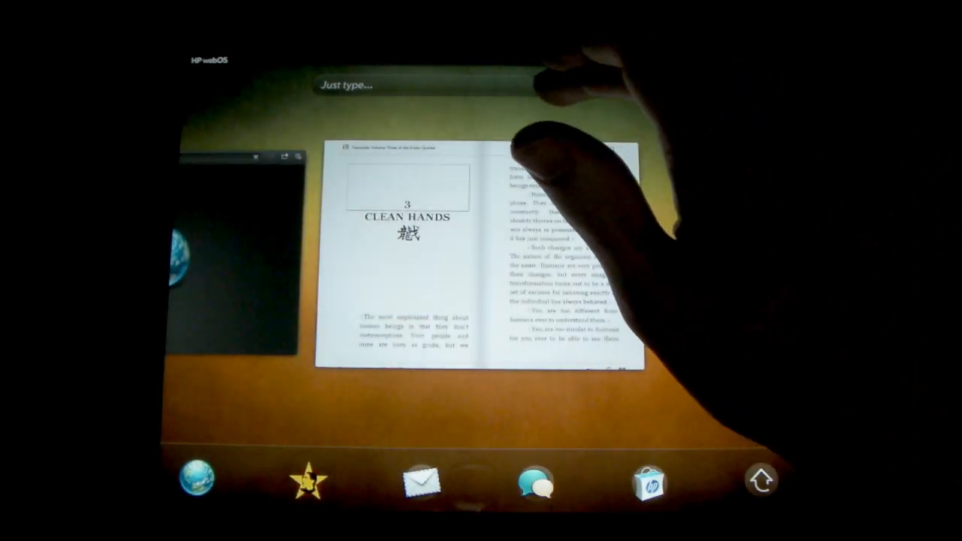
# Step: Enter the code webos20090606 in Just Type so the hidden Developer Mode result appears
pyautogui.click(348, 85)
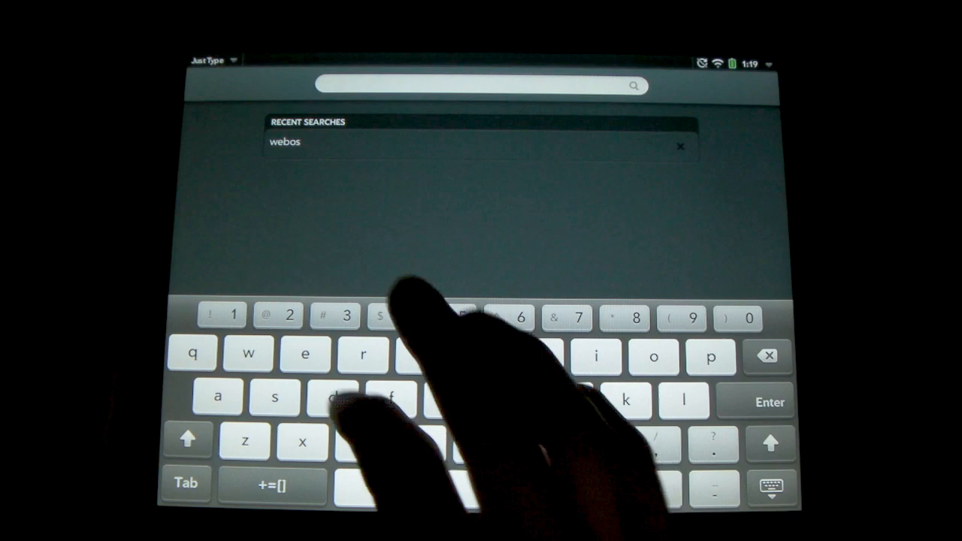
pyautogui.write('webos')
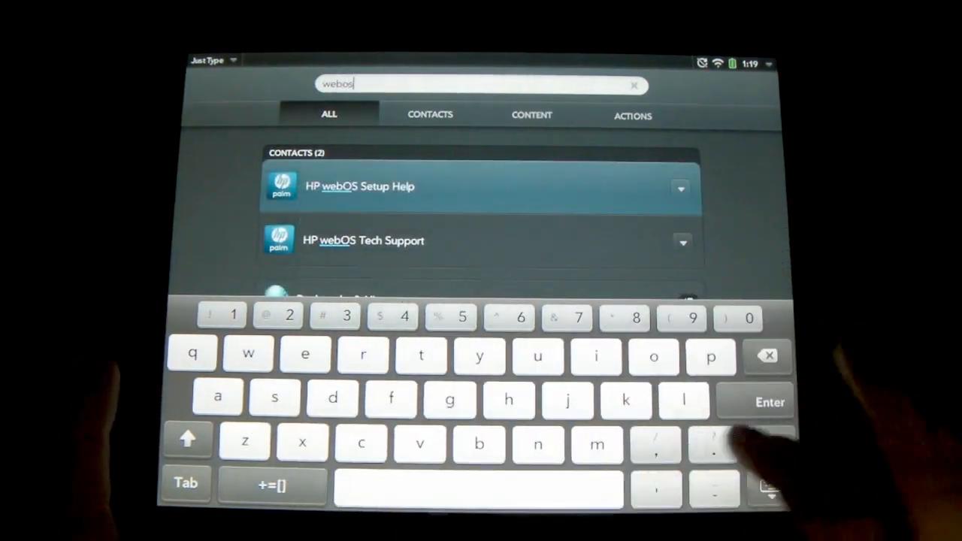
pyautogui.write('2')
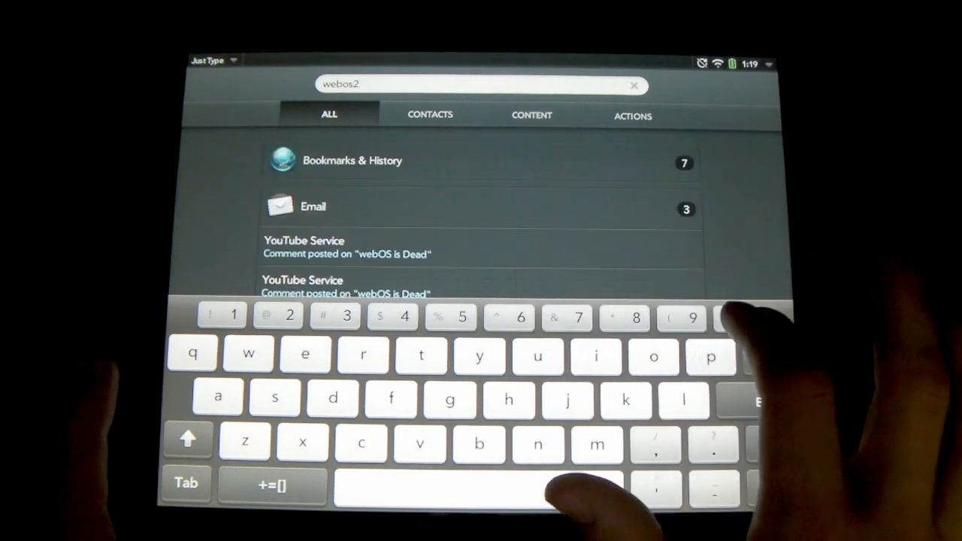
pyautogui.write('009')
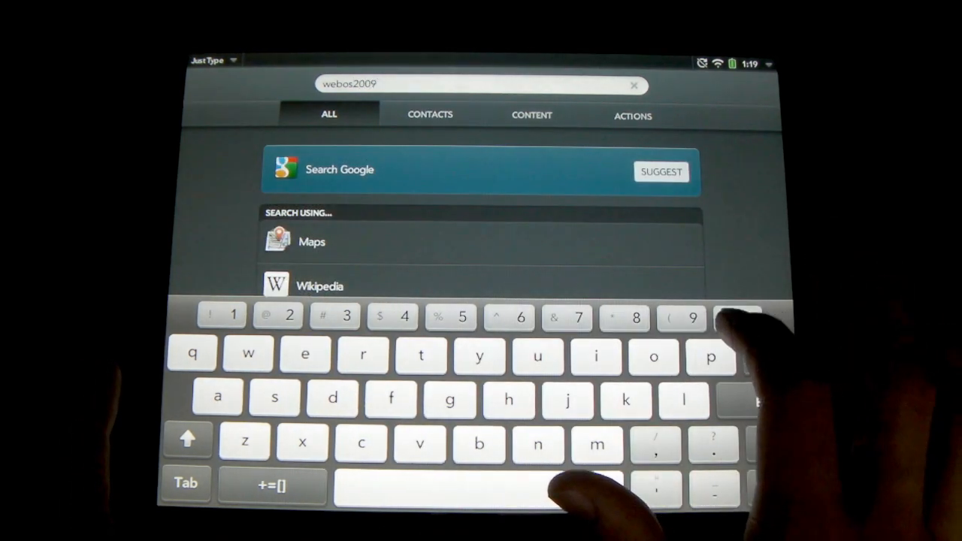
pyautogui.write('0606')
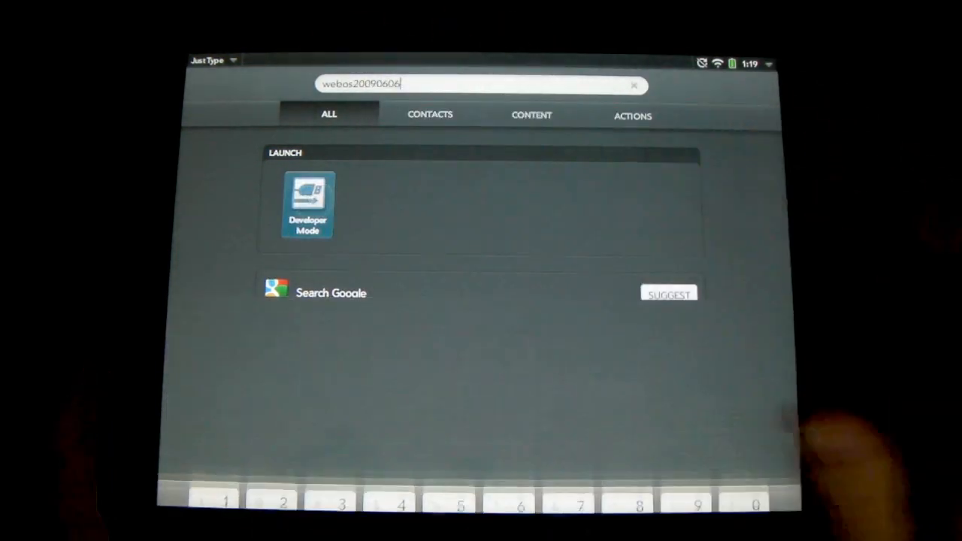
# Step: Launch Developer Mode, switch it on, and submit with a blank password
pyautogui.click(307, 204)
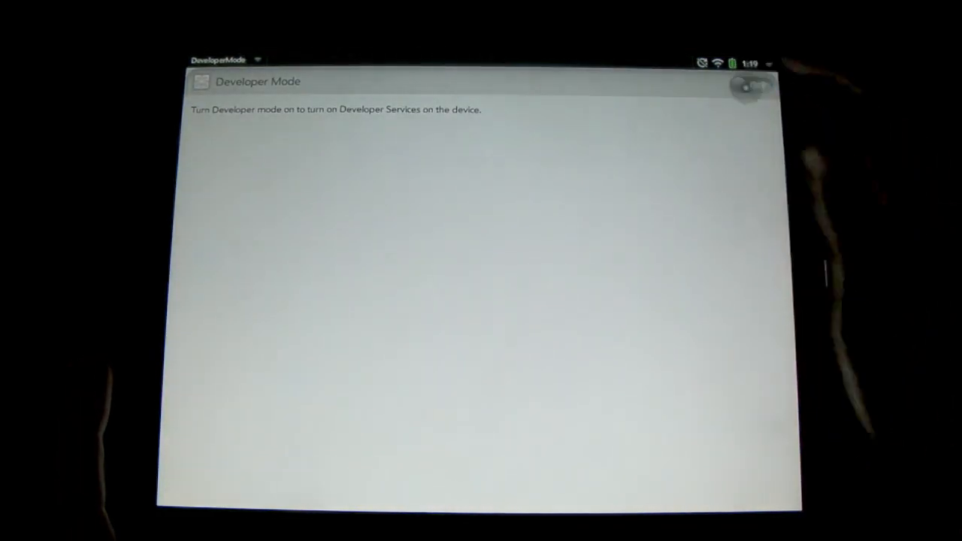
pyautogui.click(752, 86)
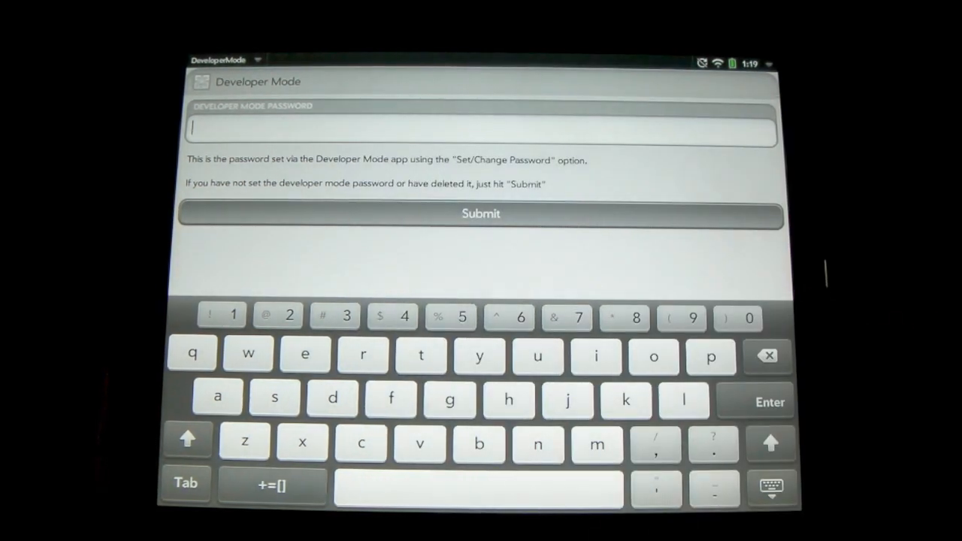
pyautogui.click(481, 213)
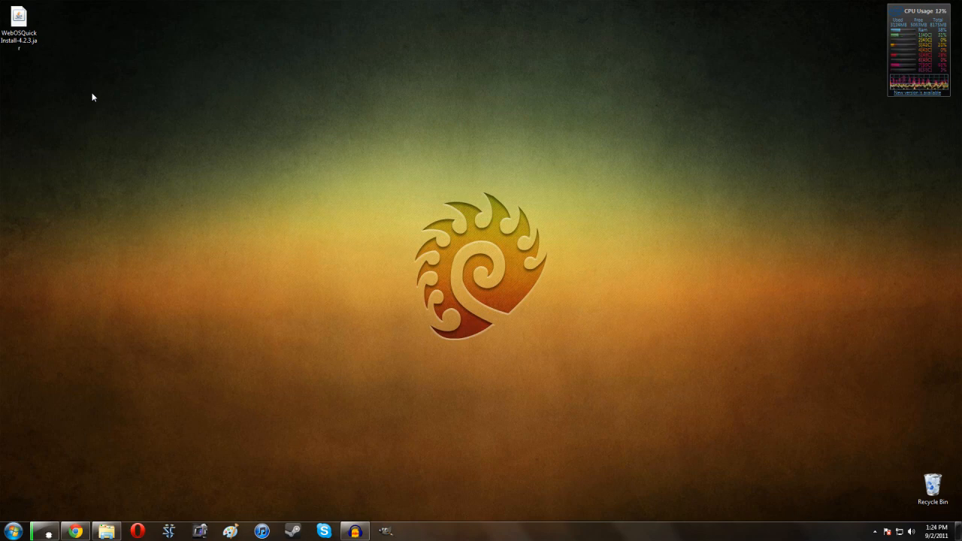
pyautogui.moveTo(84, 93)
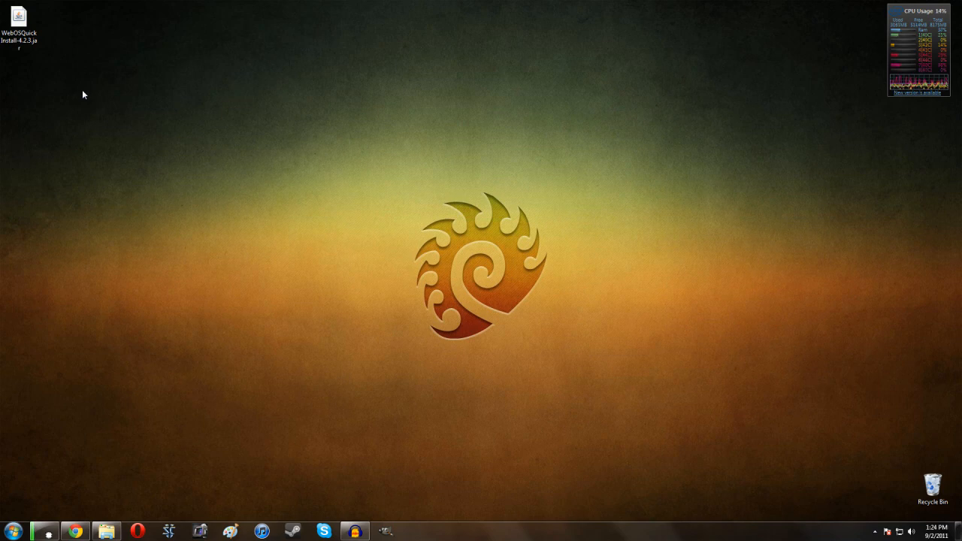
pyautogui.moveTo(39, 57)
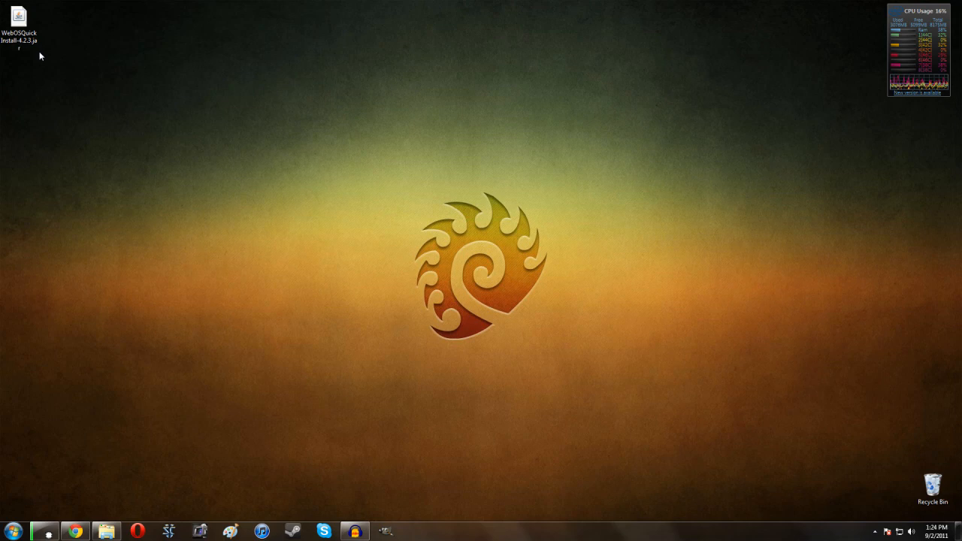
# Step: Launch WebOS Quick Install from the WebOSQuickInstall .jar on the desktop
pyautogui.doubleClick(18, 15)
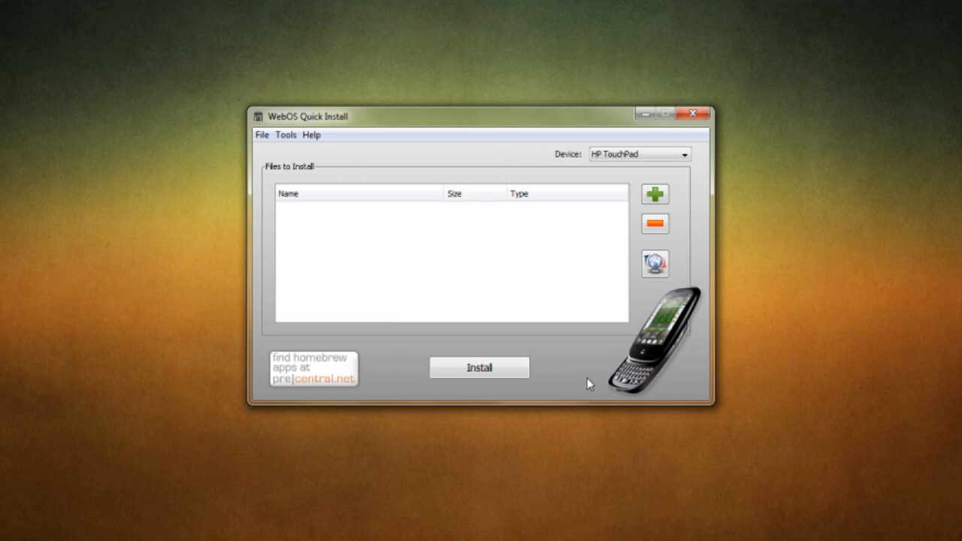
pyautogui.moveTo(522, 178)
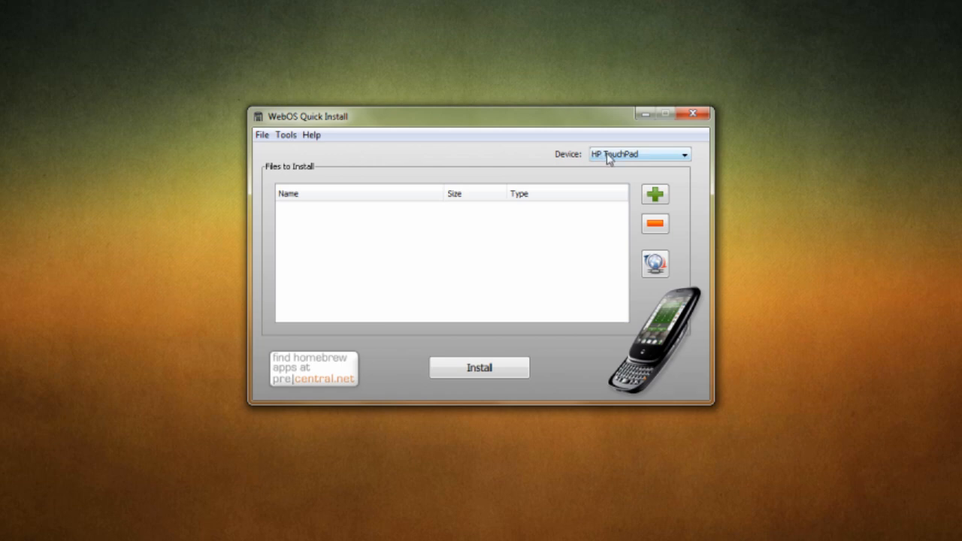
pyautogui.moveTo(556, 173)
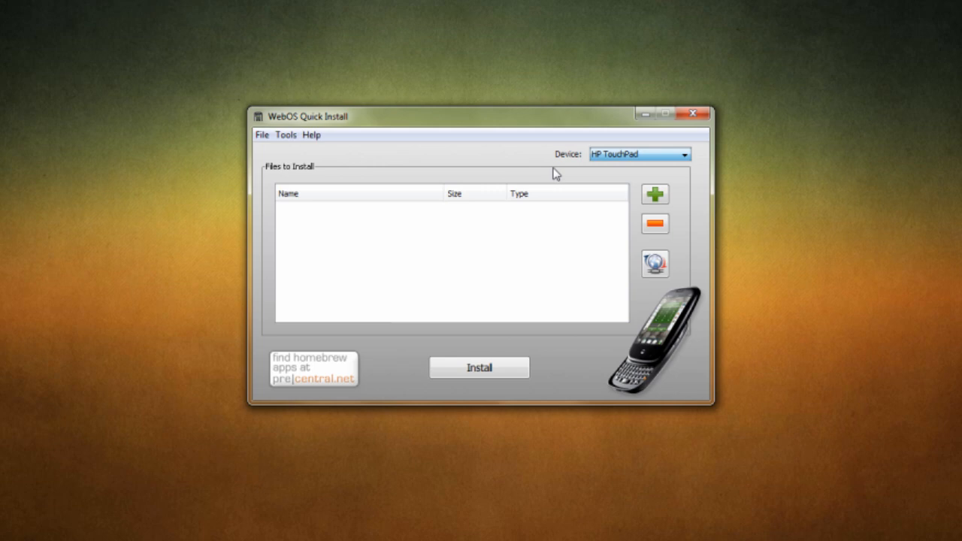
# Step: Bring up the homebrew package catalog for the HP TouchPad via the globe button
pyautogui.click(655, 264)
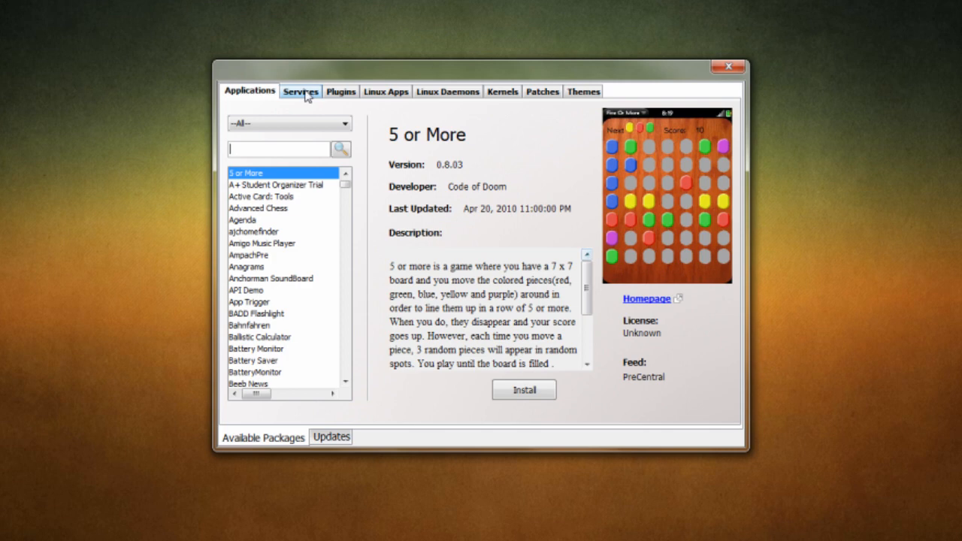
# Step: Browse the other package tabs, then search 'prewa' in Applications to show Preware 1.7.5
pyautogui.click(339, 92)
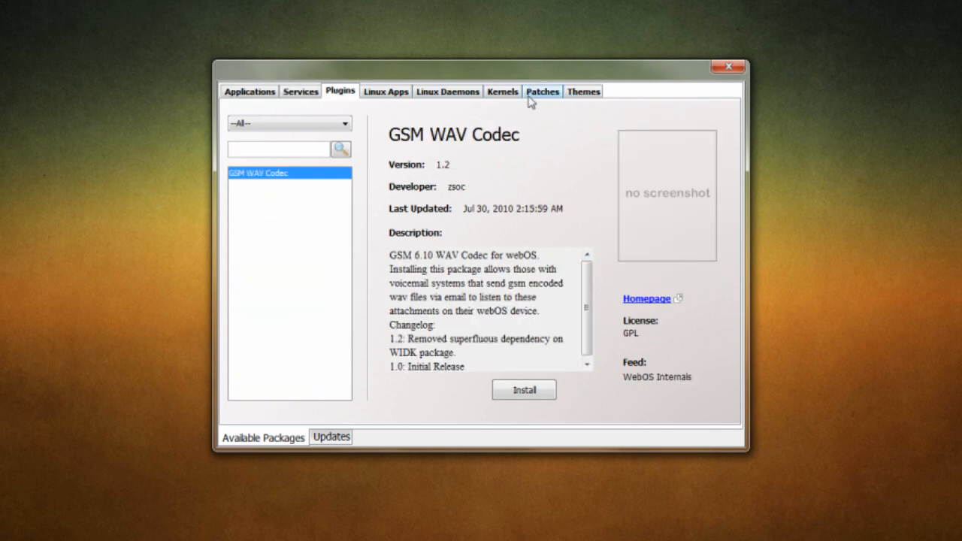
pyautogui.click(249, 91)
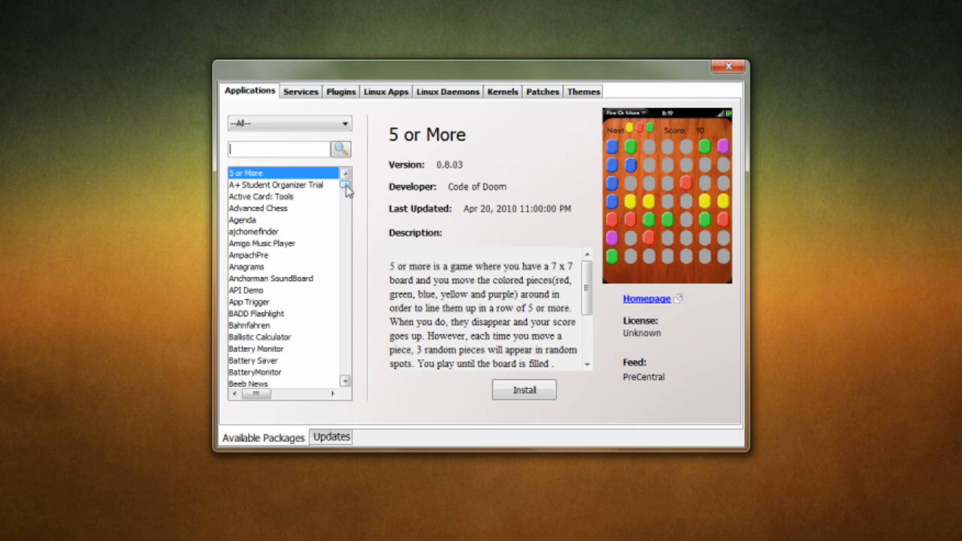
pyautogui.write('preware')
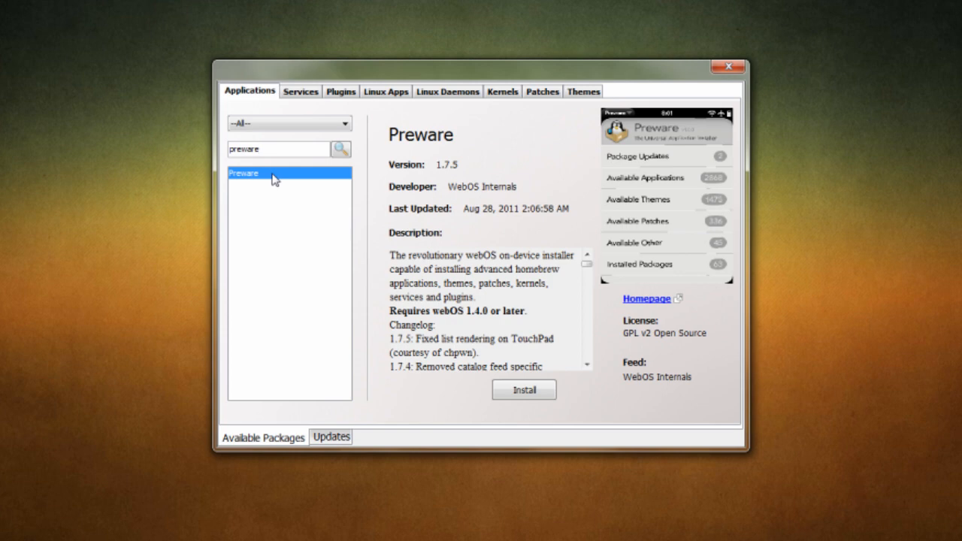
pyautogui.moveTo(529, 142)
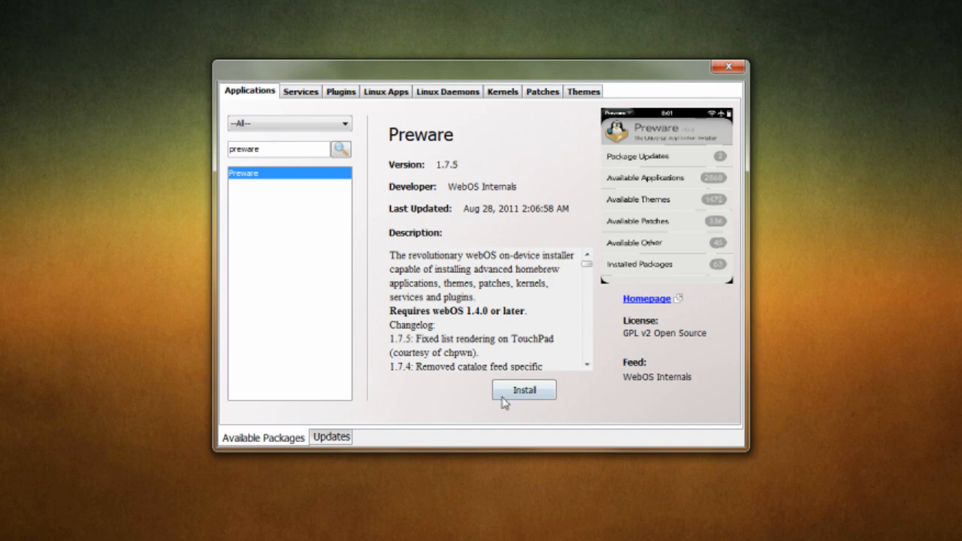
pyautogui.click(523, 389)
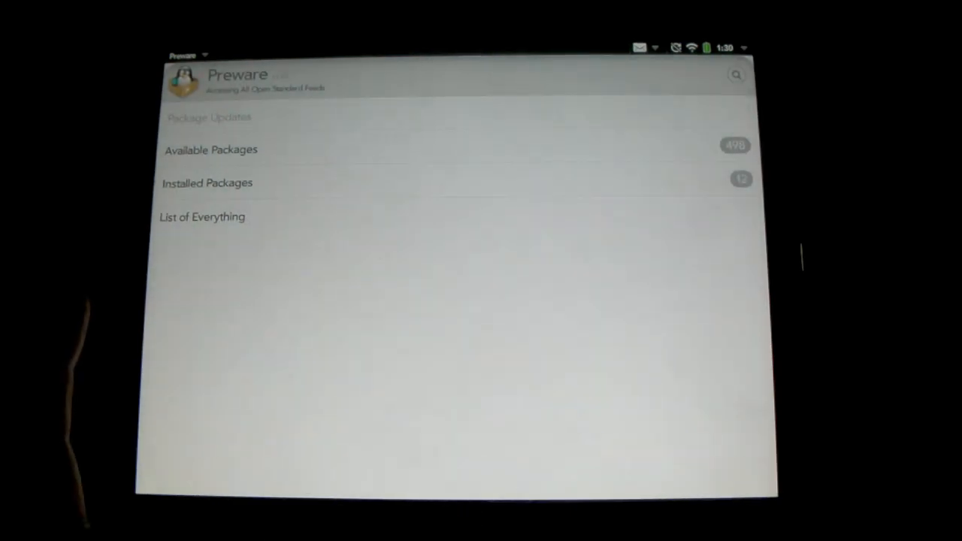
# Step: View Preware's Available Packages categories, then return to its main menu
pyautogui.click(210, 150)
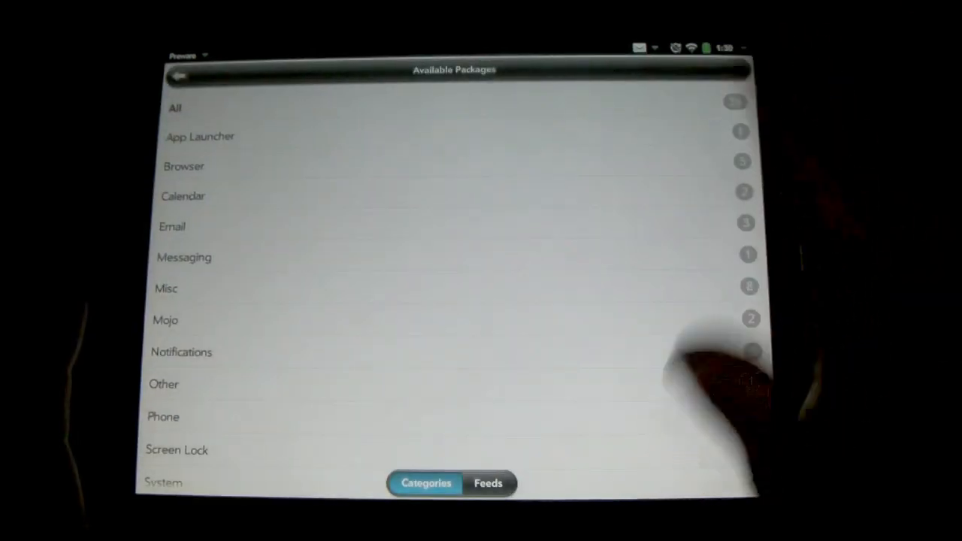
pyautogui.click(177, 76)
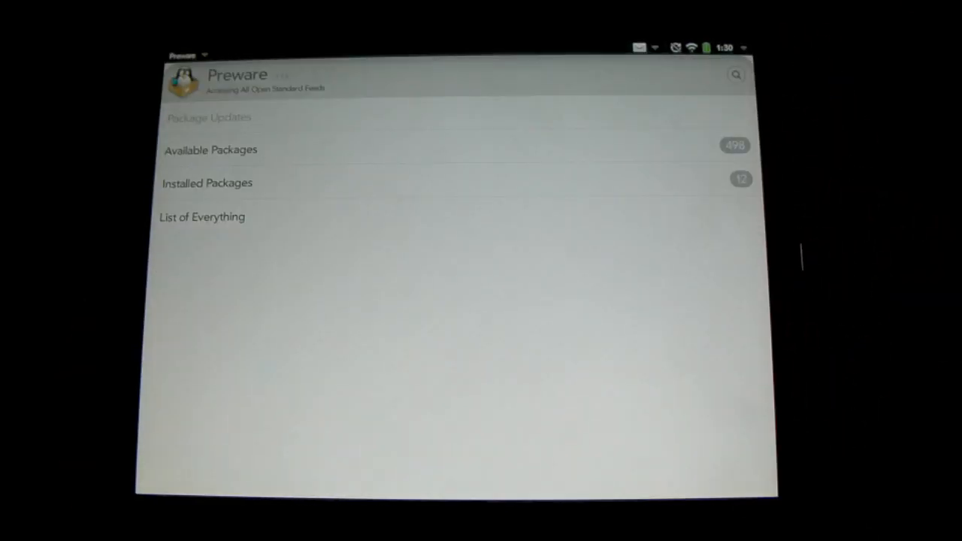